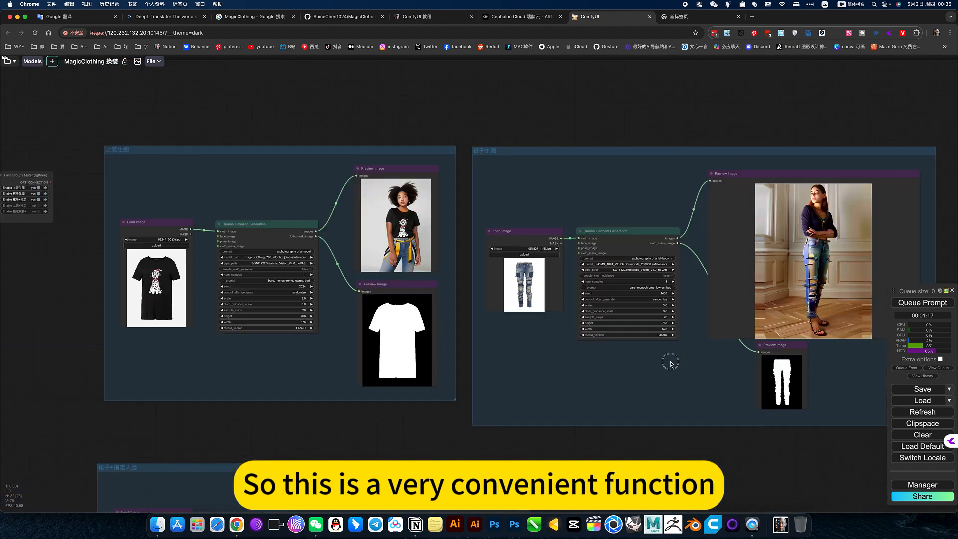
- Set enable_cloth_guidance to true on the dress garment node, then view the MagicClothing GitHub repo
scroll(down, 3)
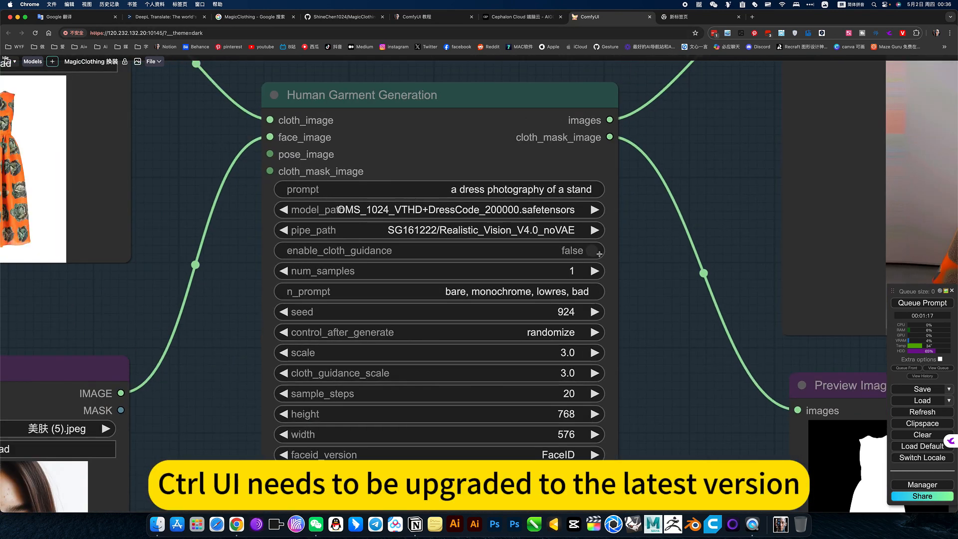
click(571, 250)
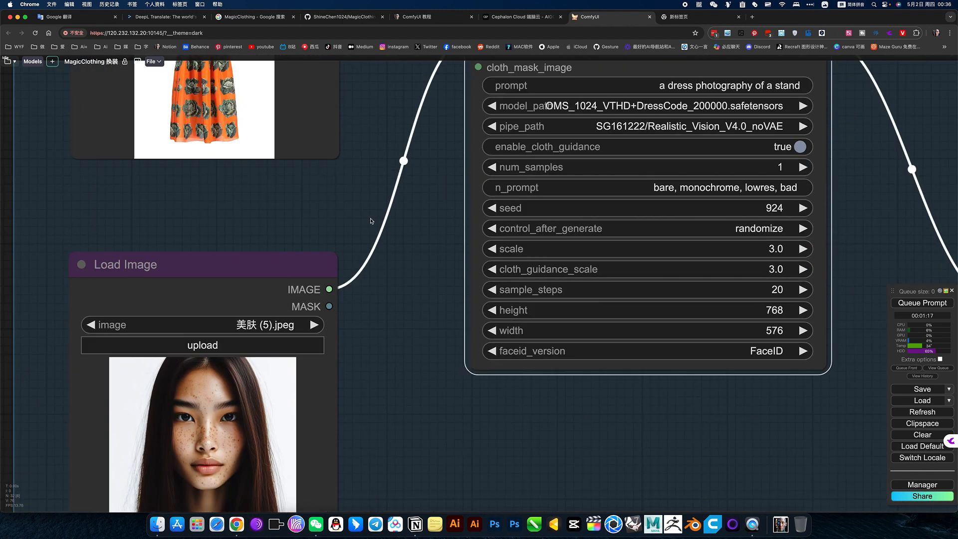
click(342, 16)
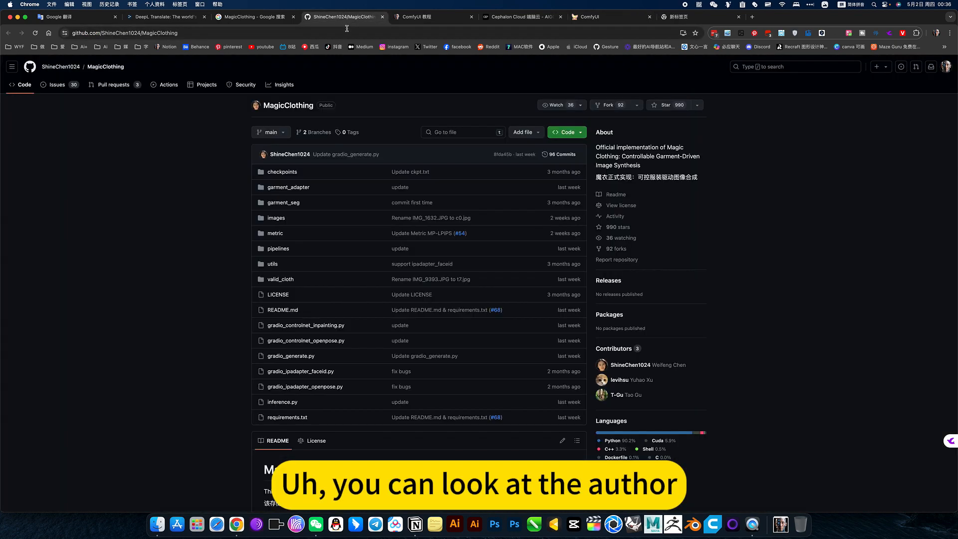
scroll(down, 3)
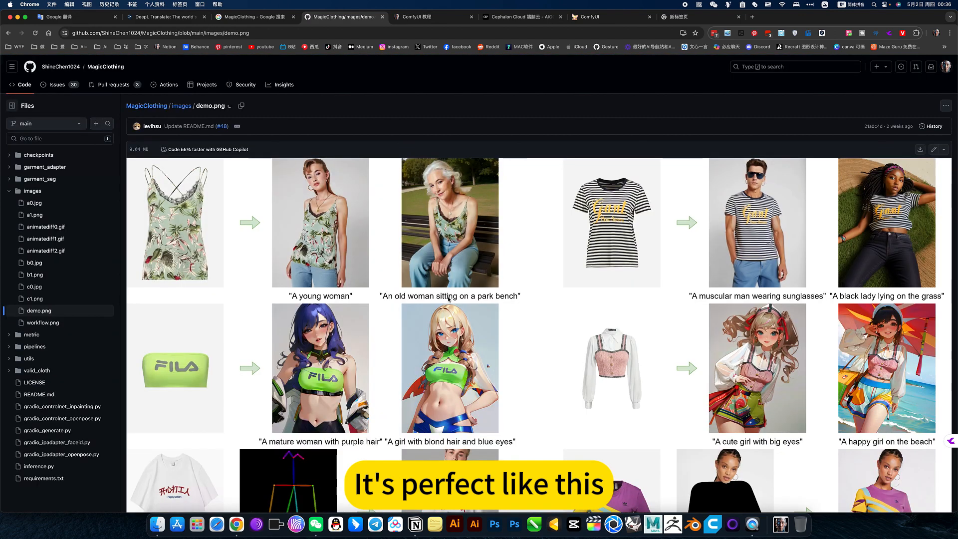
scroll(down, 3)
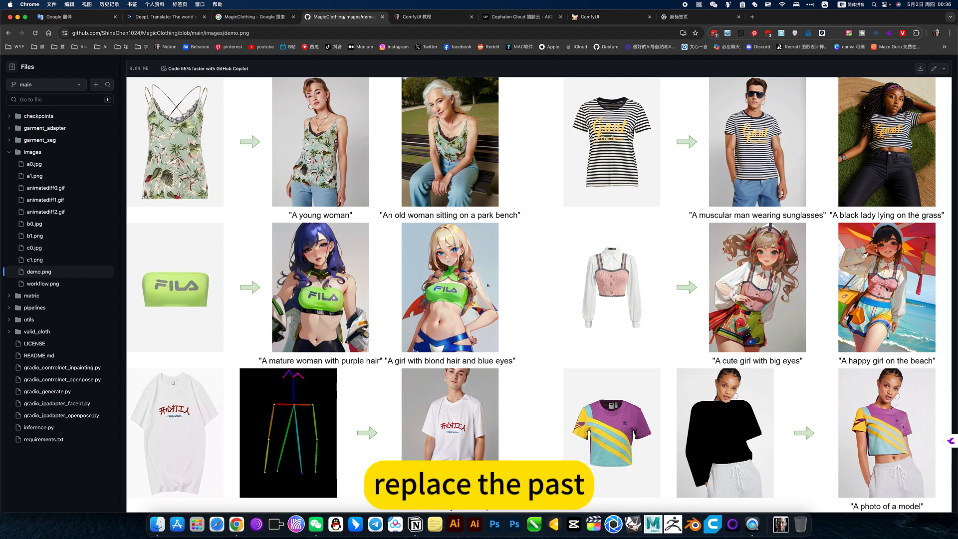
scroll(down, 3)
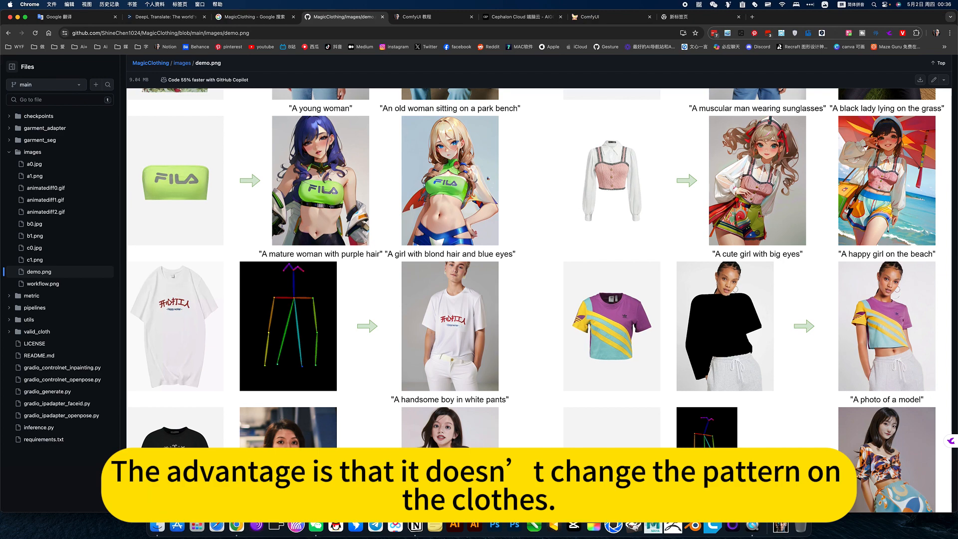
scroll(down, 3)
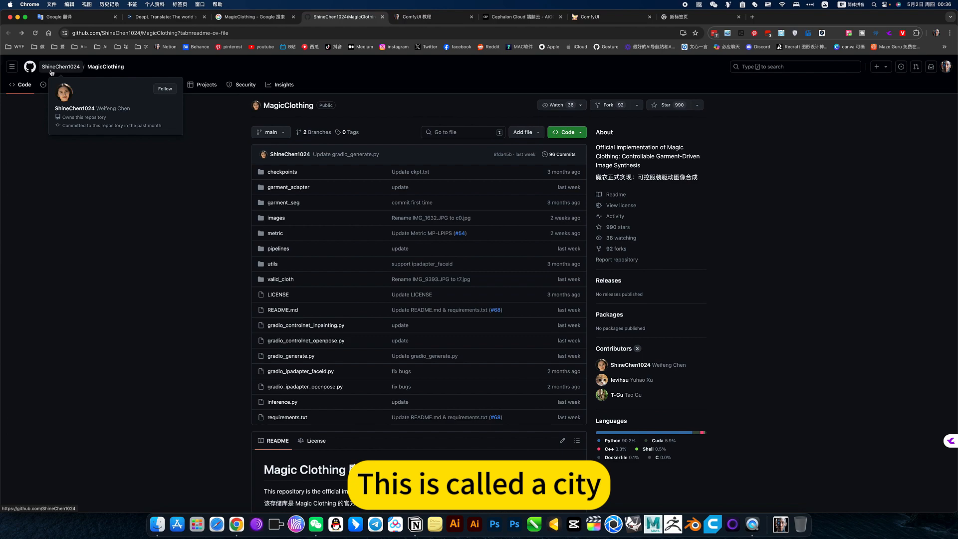
- Scroll down through the MagicClothing README on GitHub
scroll(down, 3)
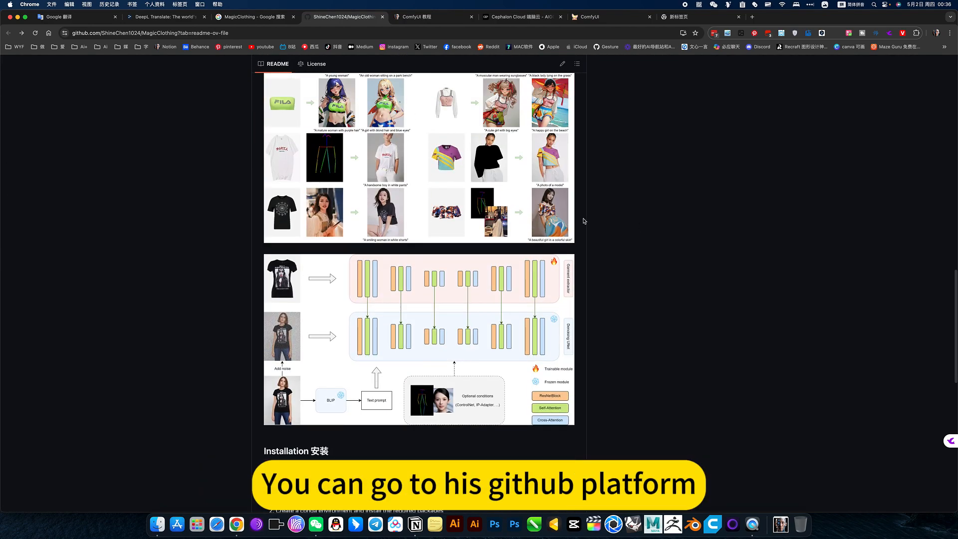
scroll(down, 3)
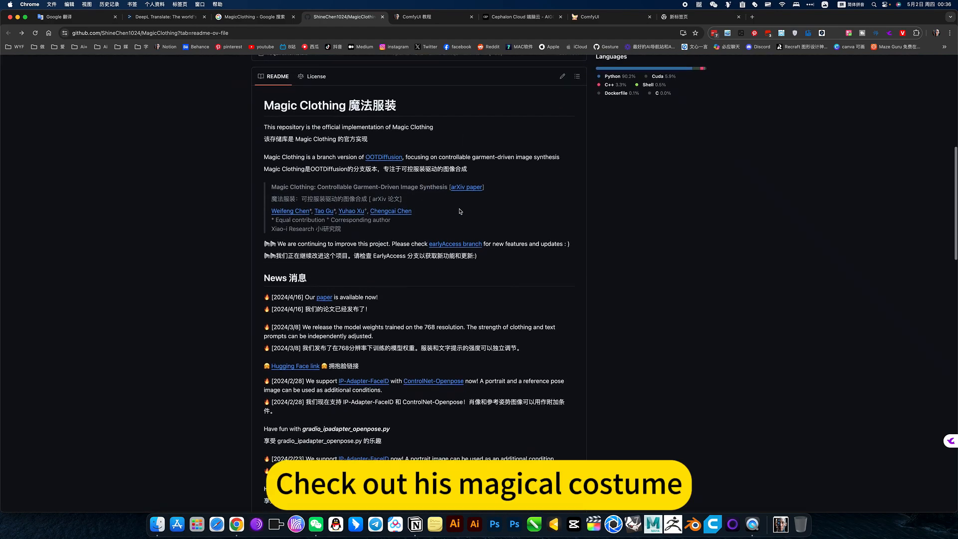
scroll(down, 3)
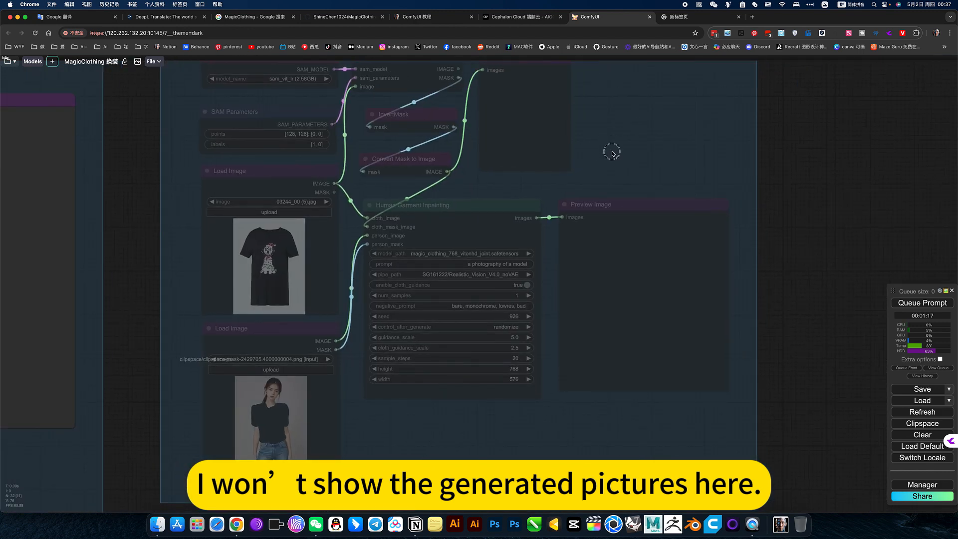
- Open the masked model photo in MaskEditor to inspect the mask over its top
right_click(611, 152)
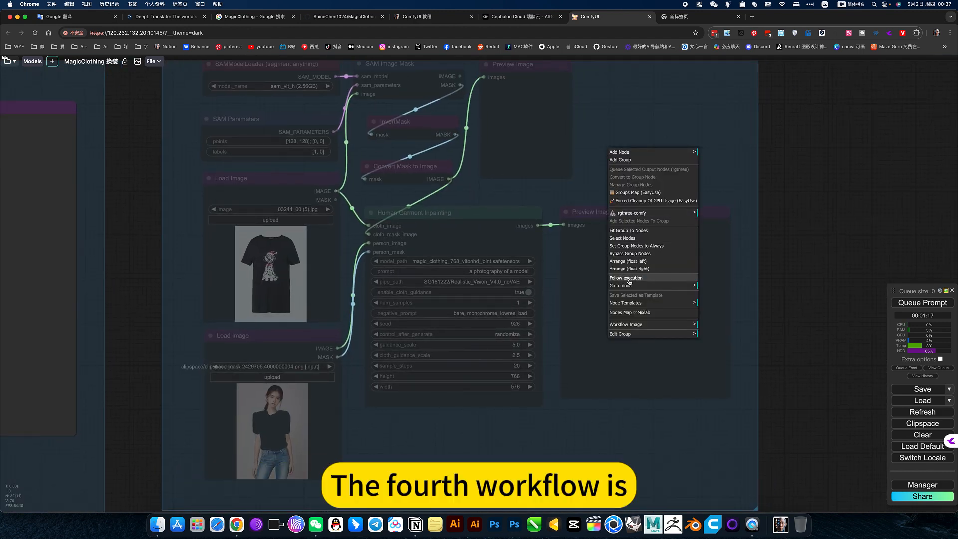
mouse_move(635, 245)
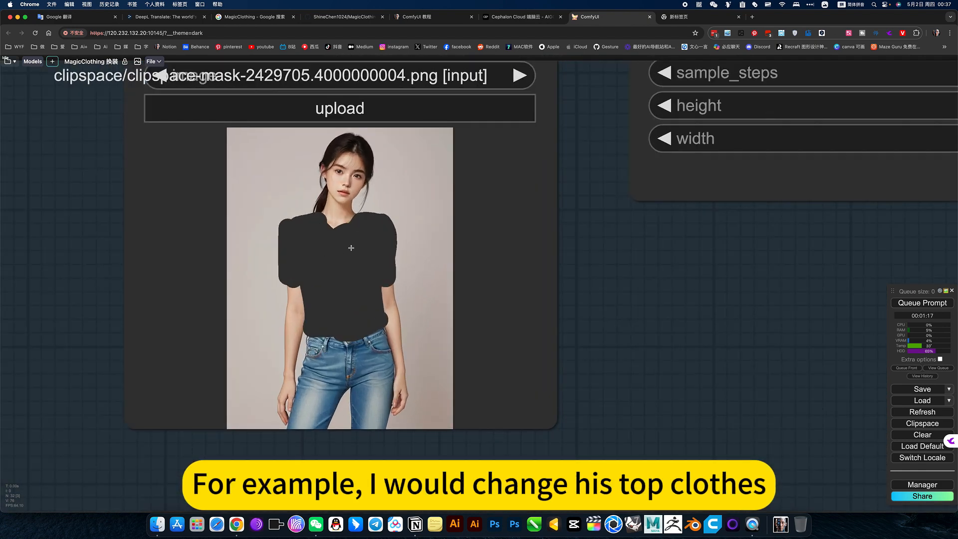
right_click(350, 247)
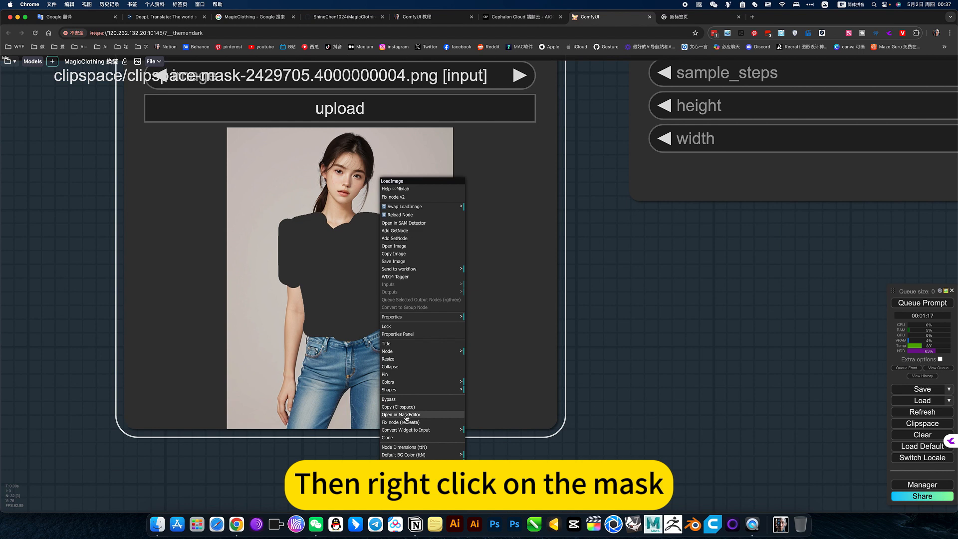
click(400, 414)
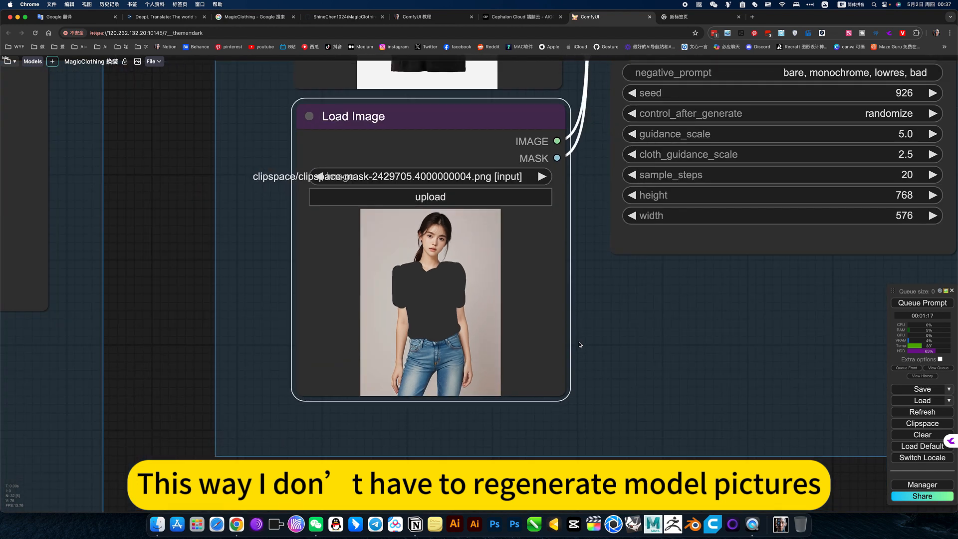
mouse_move(454, 298)
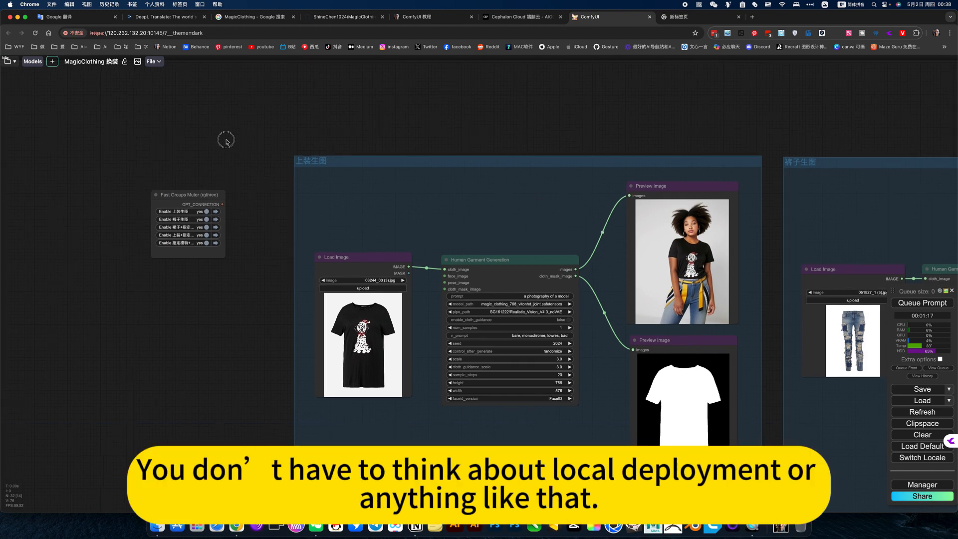
- Switch to the Notion ComfyUI 教程 page of install notes
click(519, 17)
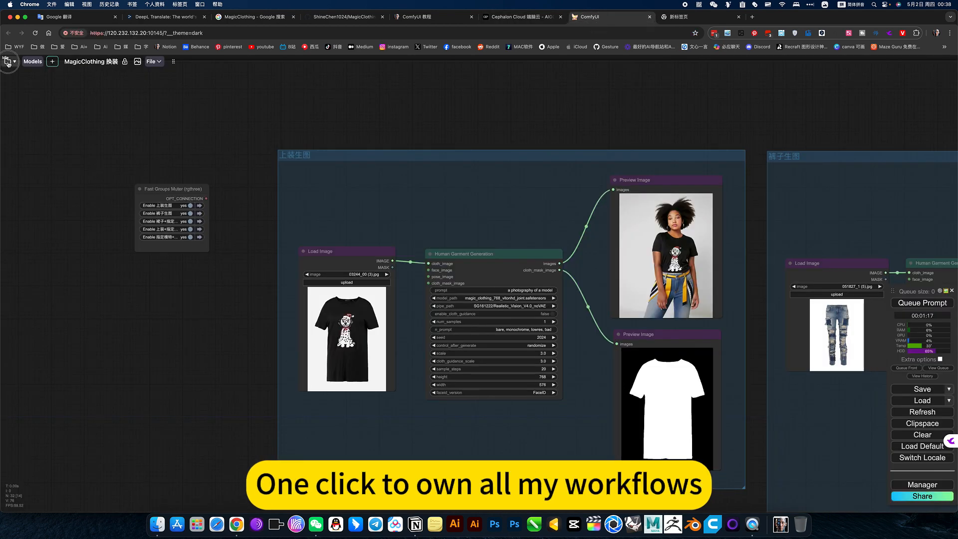
click(7, 61)
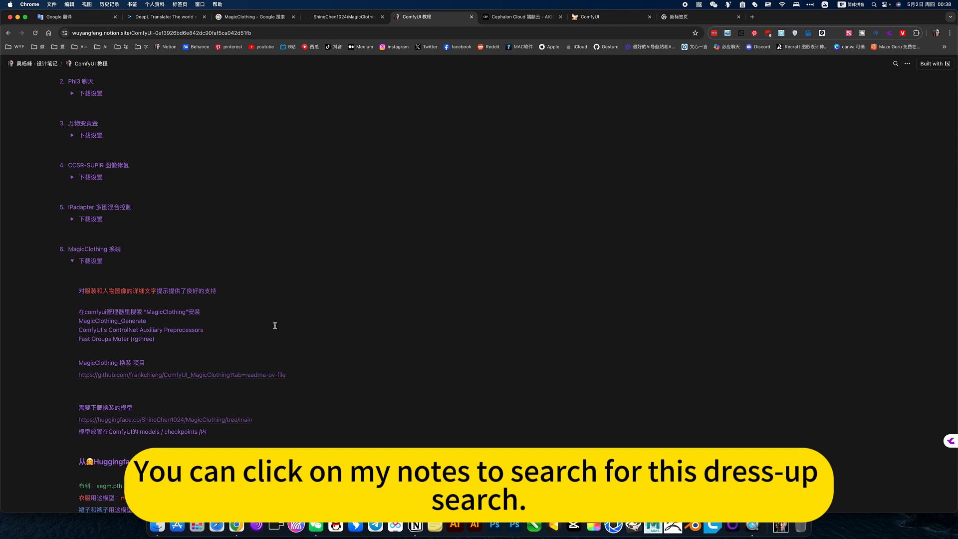
- Scroll past the model file tree to the workflow screenshots and pants try-on result
scroll(down, 3)
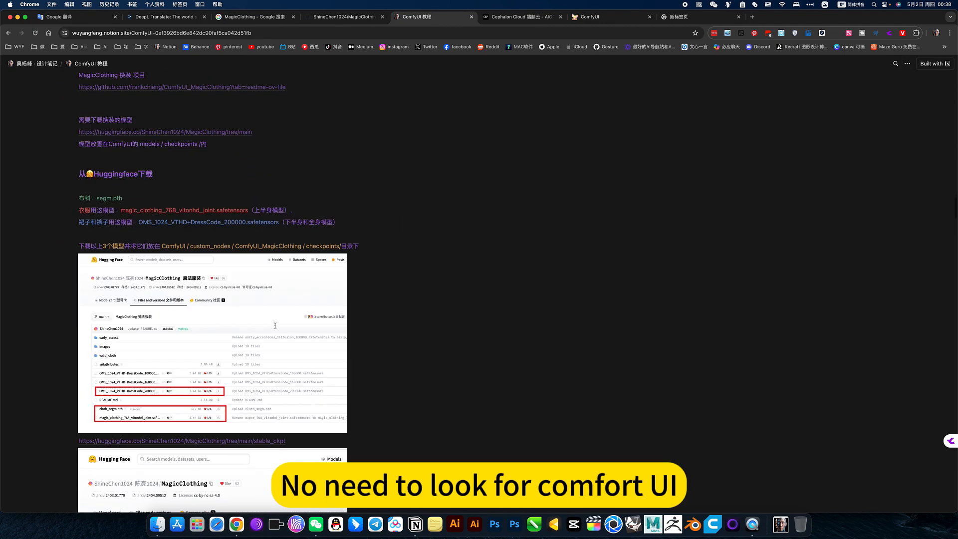
scroll(down, 3)
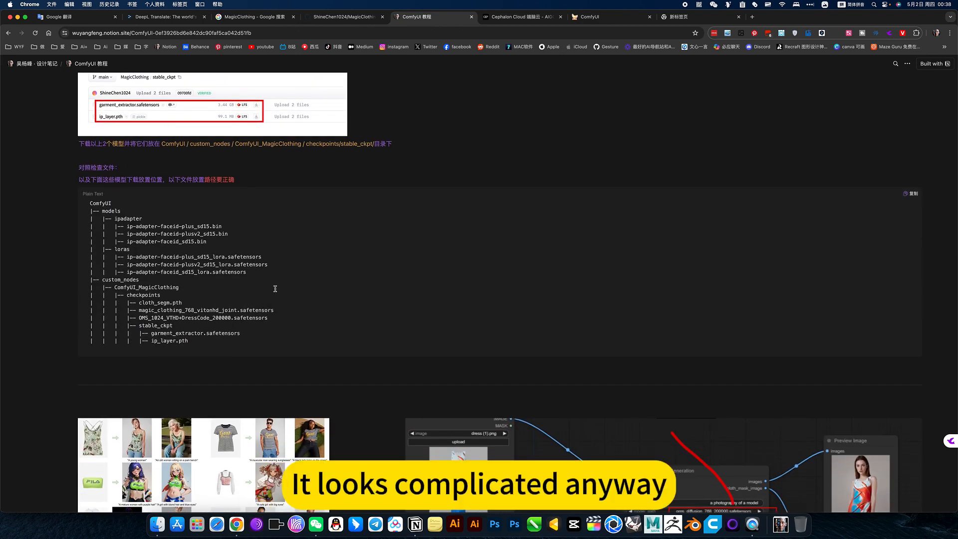
scroll(down, 3)
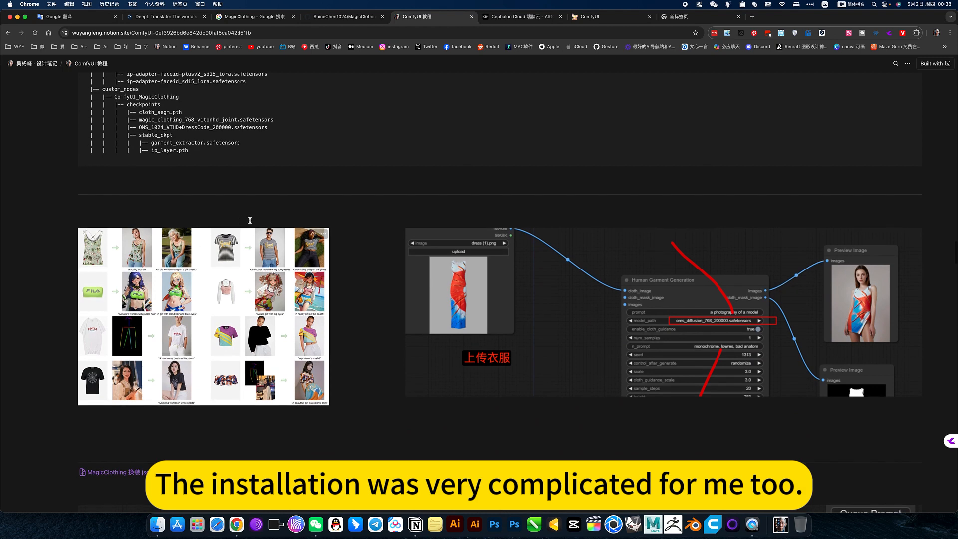
scroll(down, 3)
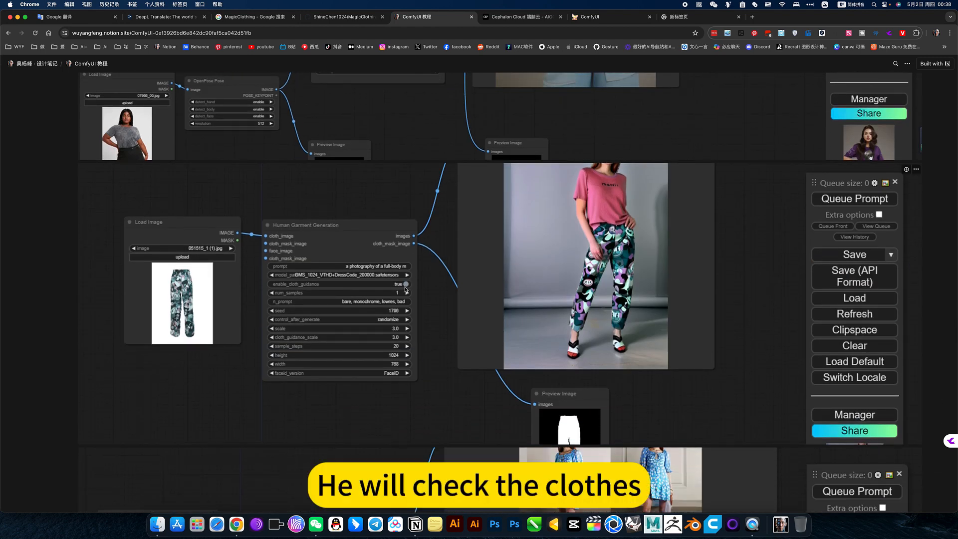
mouse_move(185, 293)
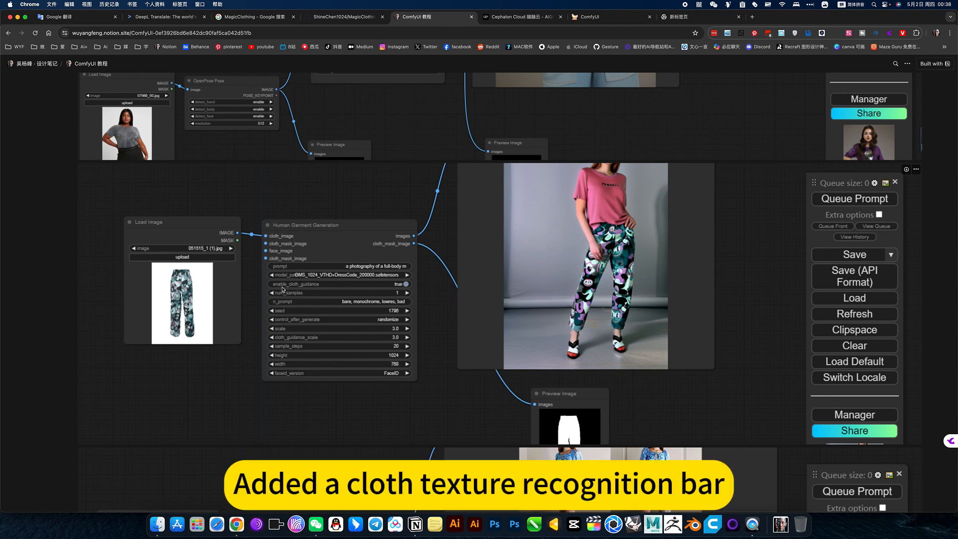
mouse_move(301, 288)
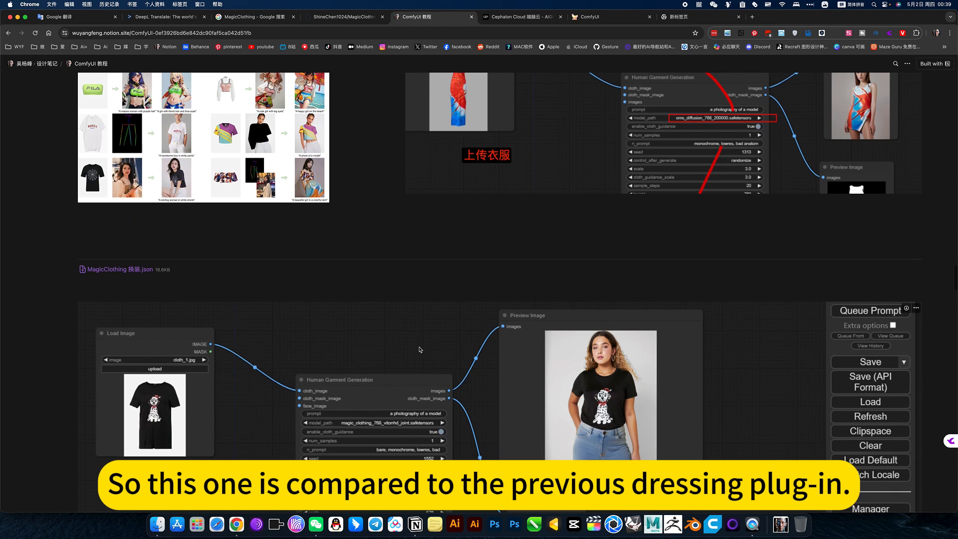
scroll(down, 3)
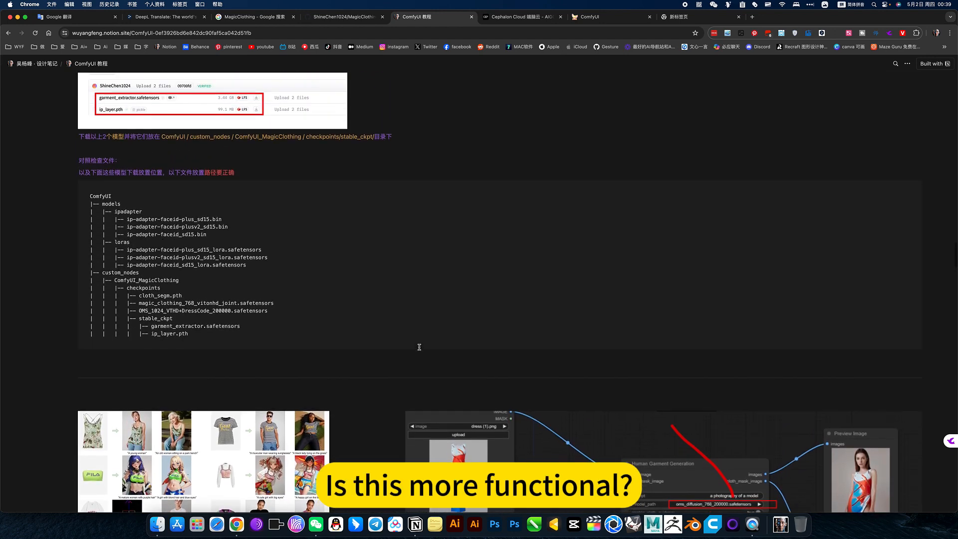